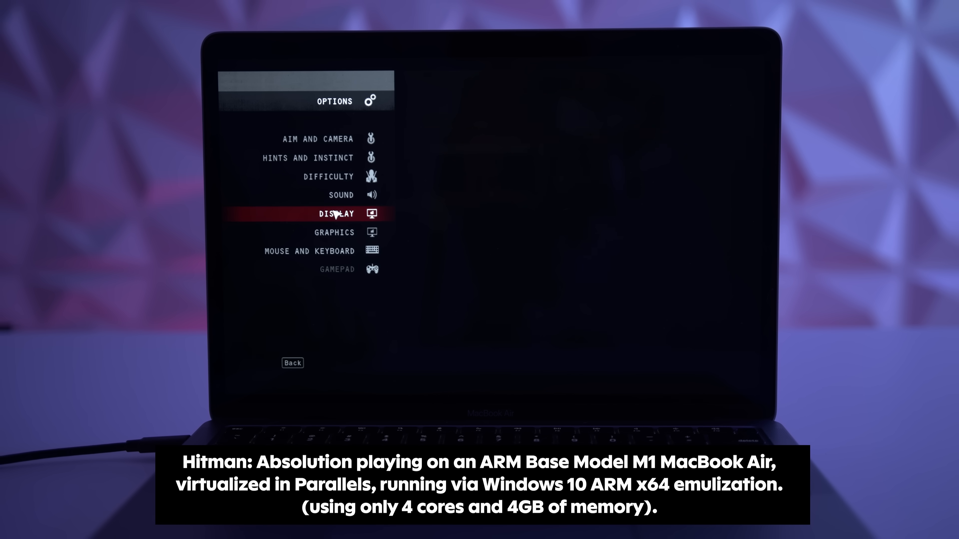
- Review Hitman: Absolution's display settings: 1440x900, 60 Hz, fullscreen on, VSync off
left_click(335, 232)
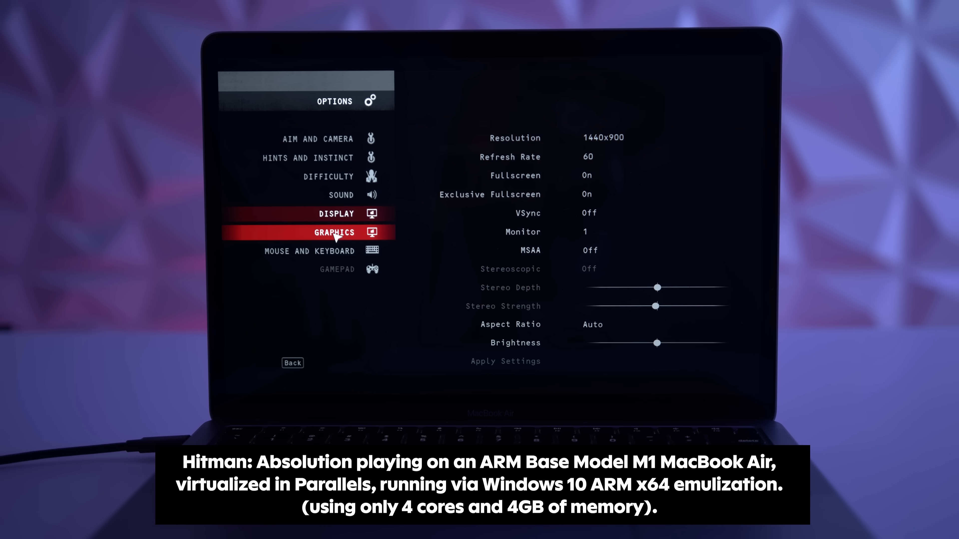
left_click(292, 362)
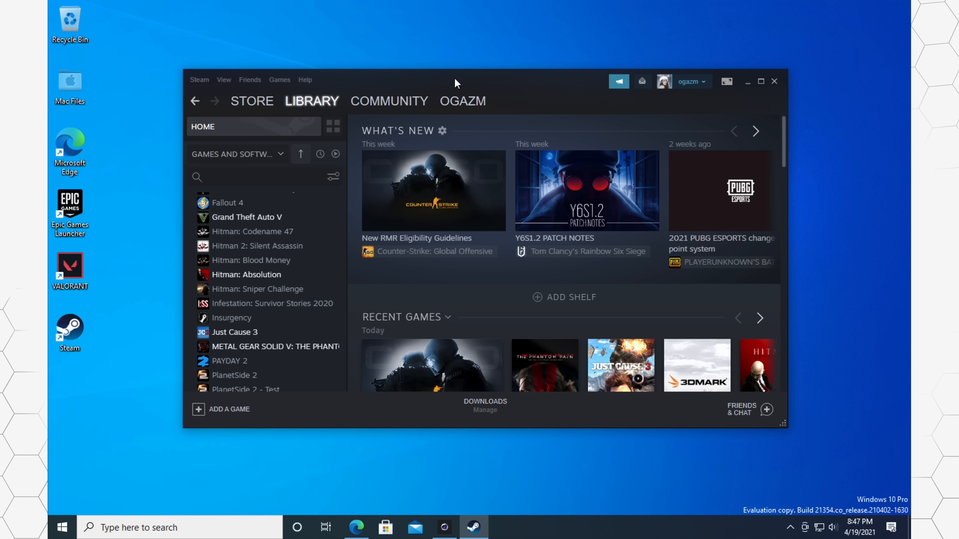
mouse_move(129, 210)
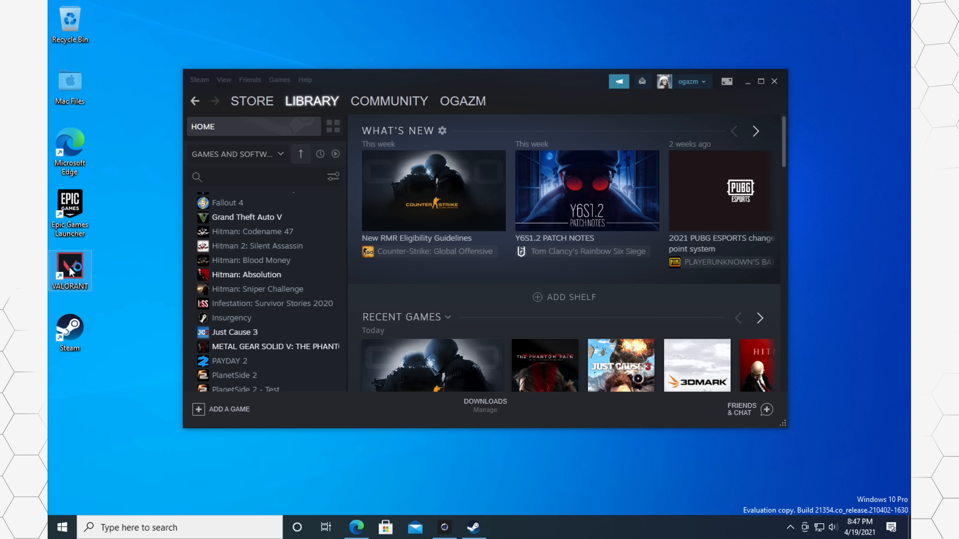
mouse_move(70, 270)
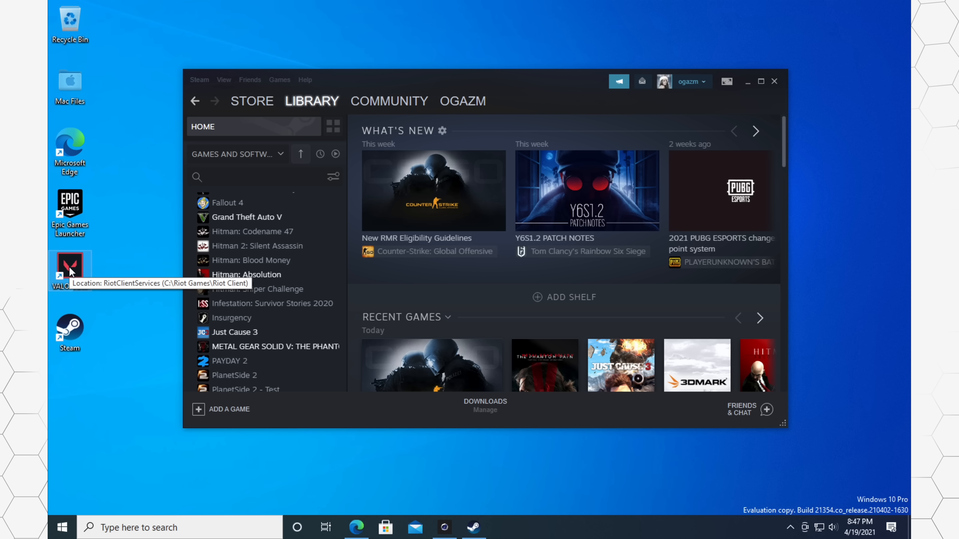
mouse_move(129, 256)
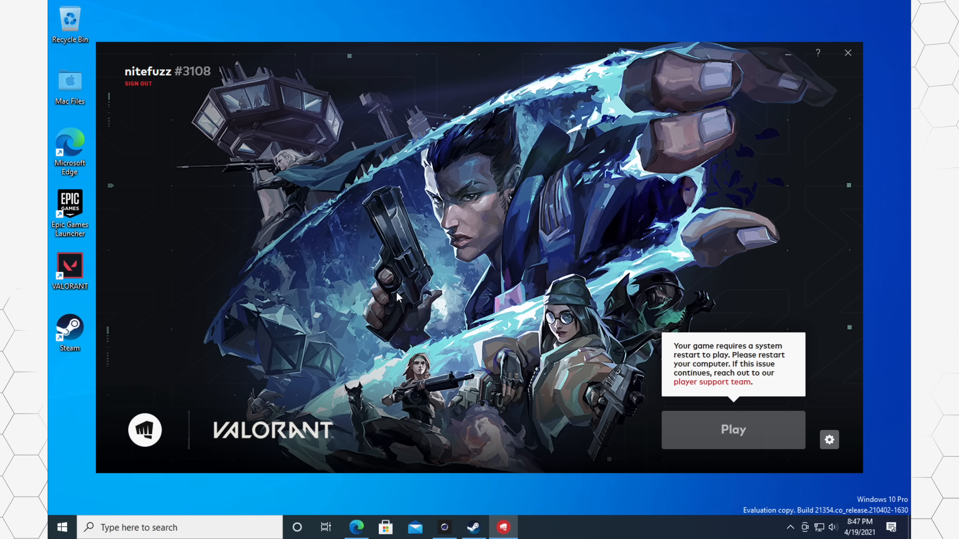
- Close the VALORANT launcher after its restart-required message, leaving Steam showing
left_click(472, 527)
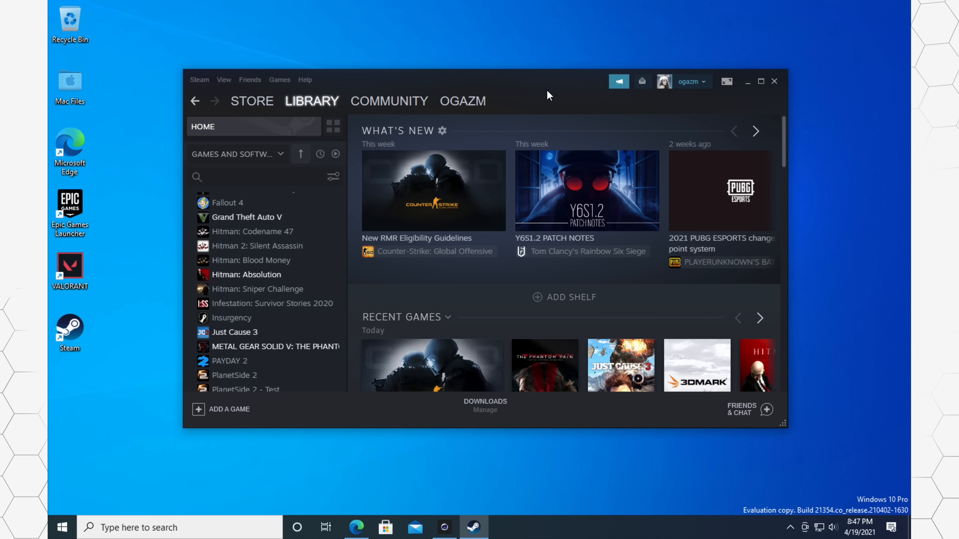